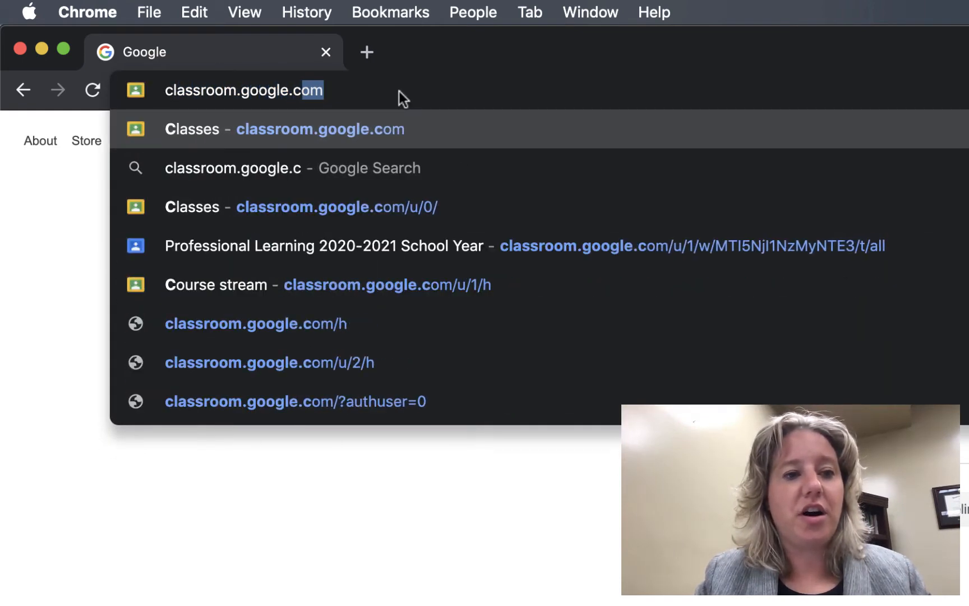
Go to the Google Classroom classes page listing the four class cards
click(301, 206)
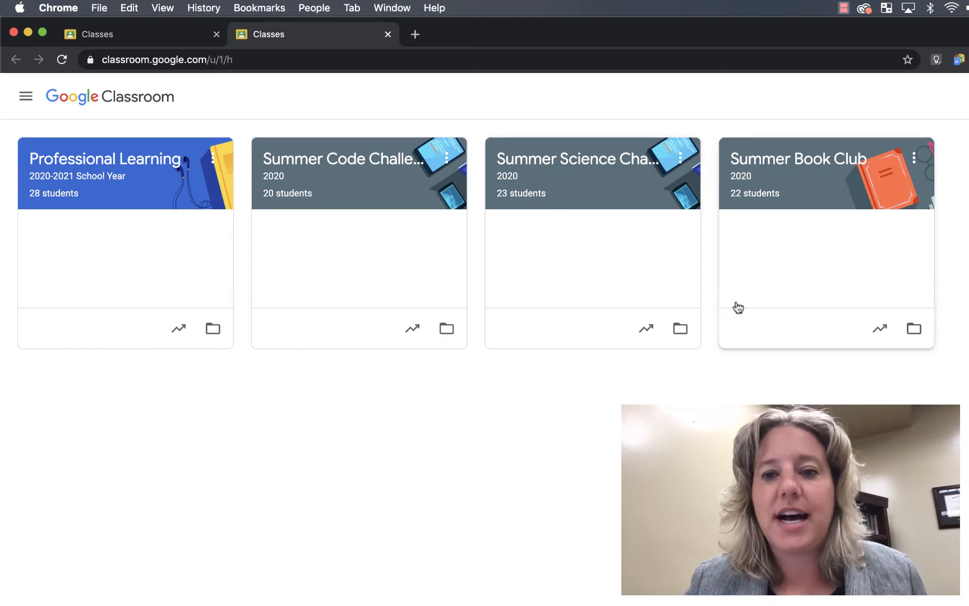
mouse_move(341, 290)
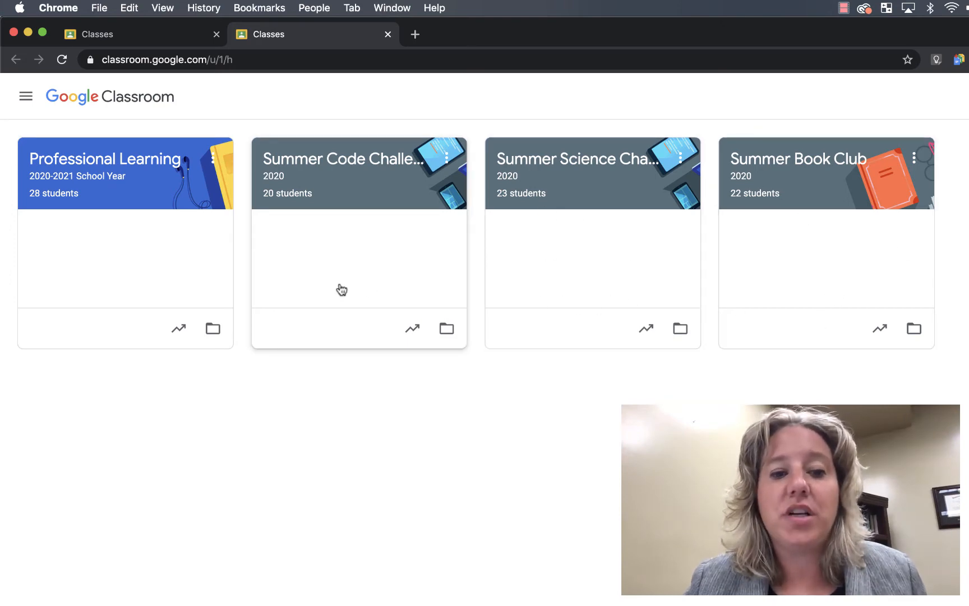
mouse_move(816, 295)
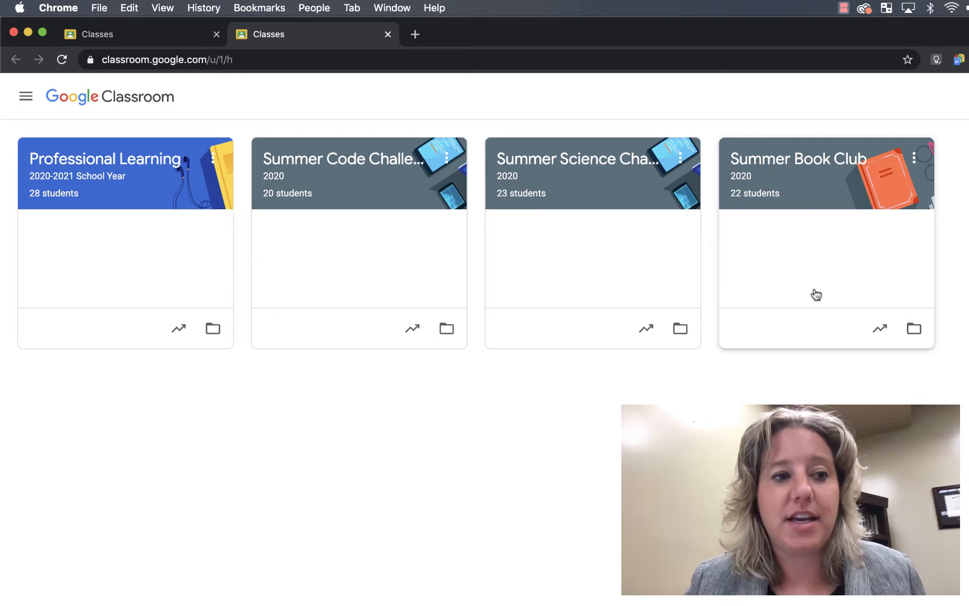
mouse_move(494, 288)
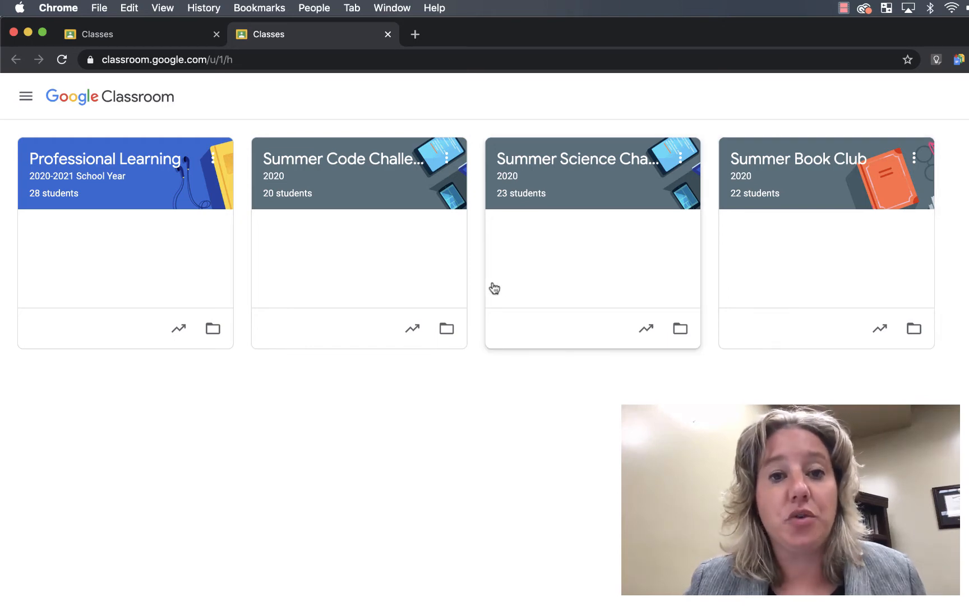
mouse_move(200, 269)
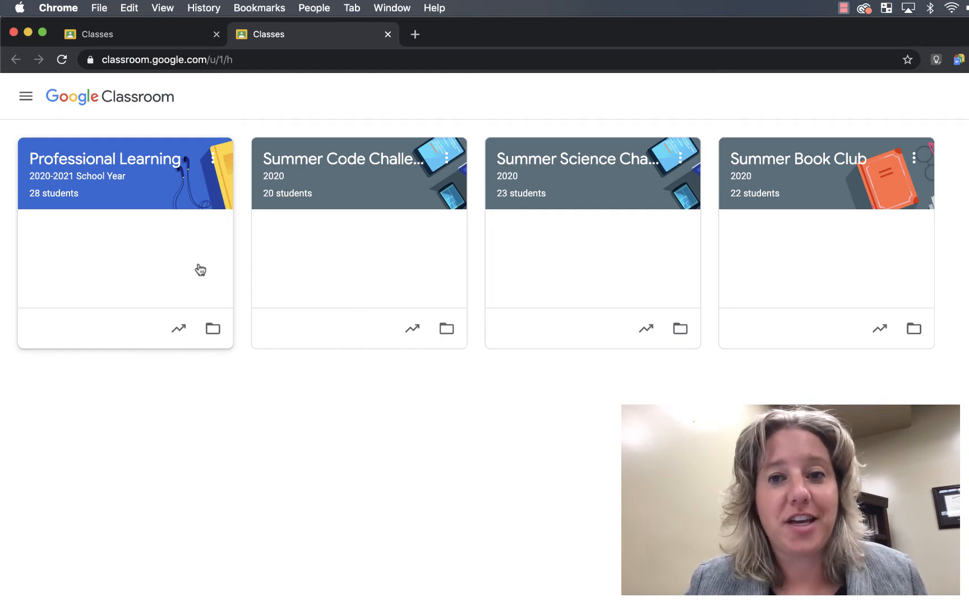
Open the Professional Learning 2020-2021 School Year class to its Stream page
click(104, 158)
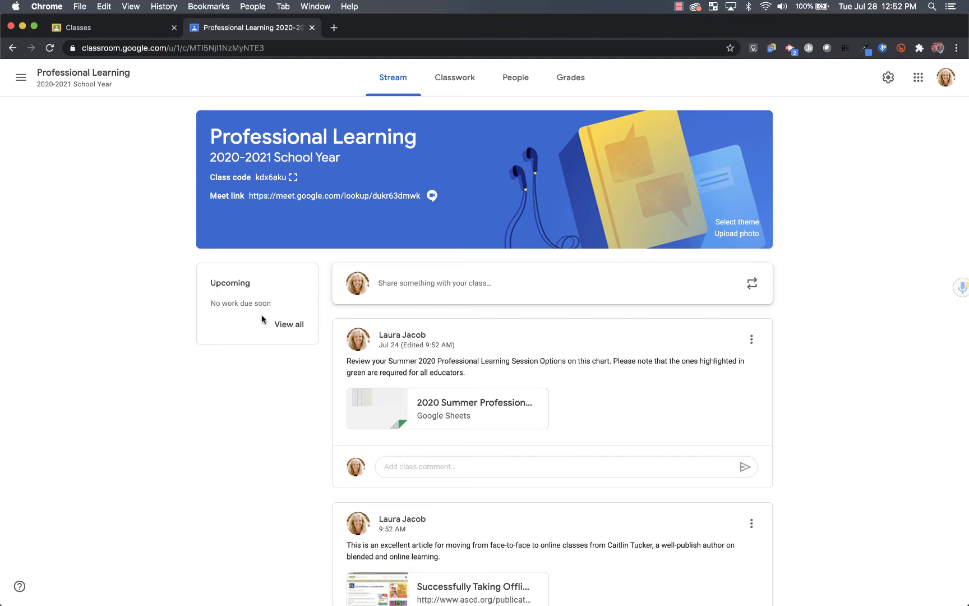
mouse_move(379, 138)
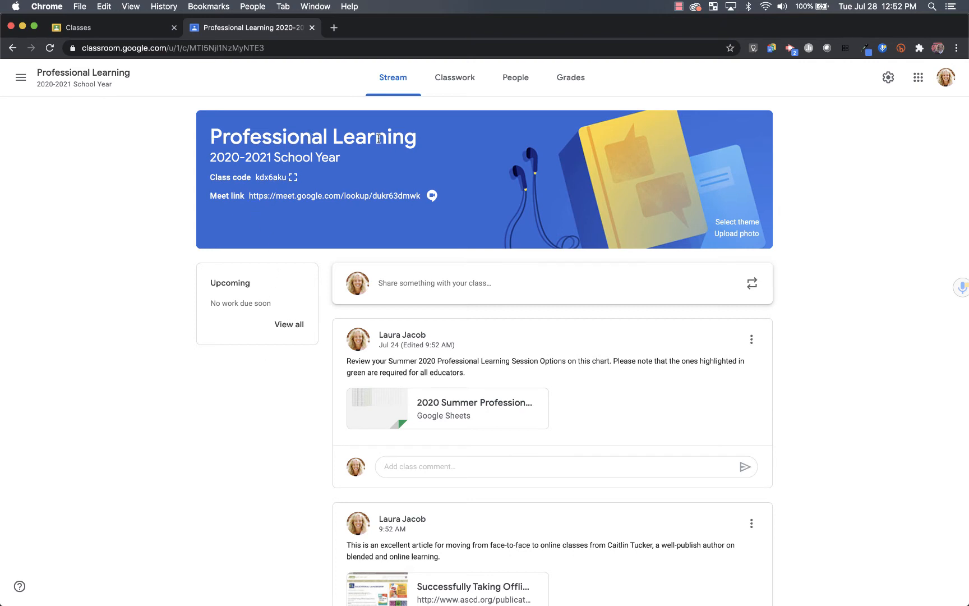
mouse_move(341, 161)
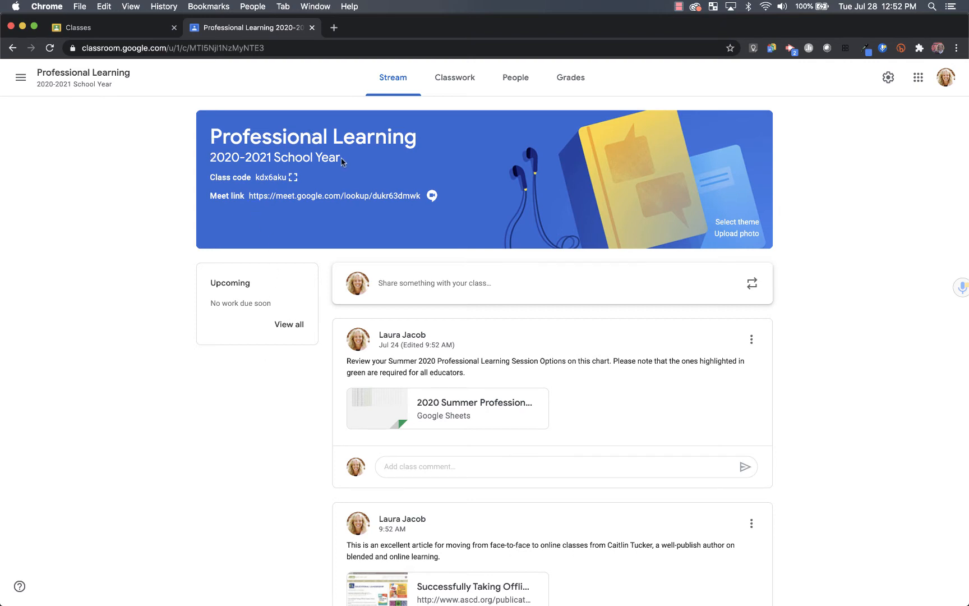
mouse_move(267, 188)
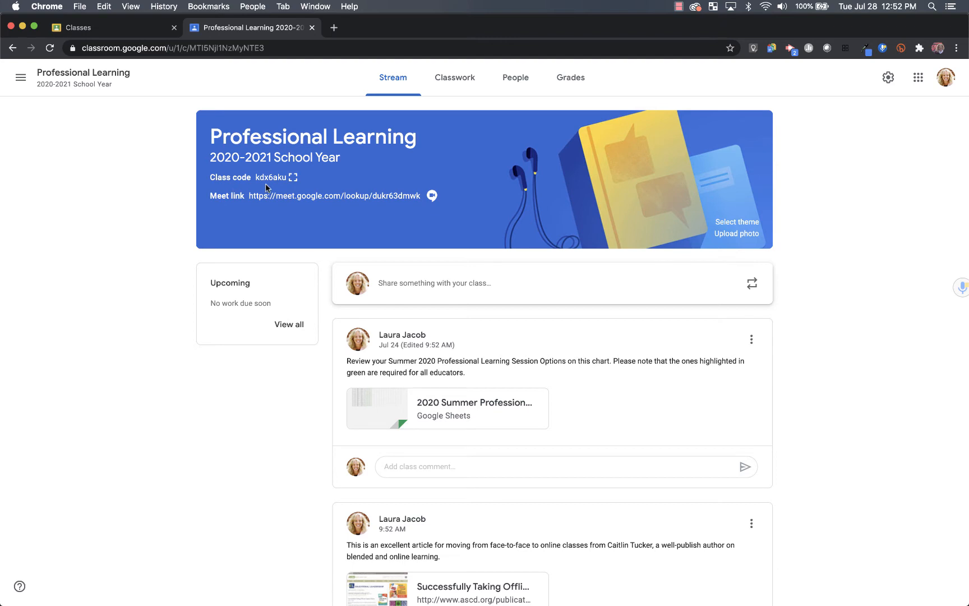
mouse_move(232, 206)
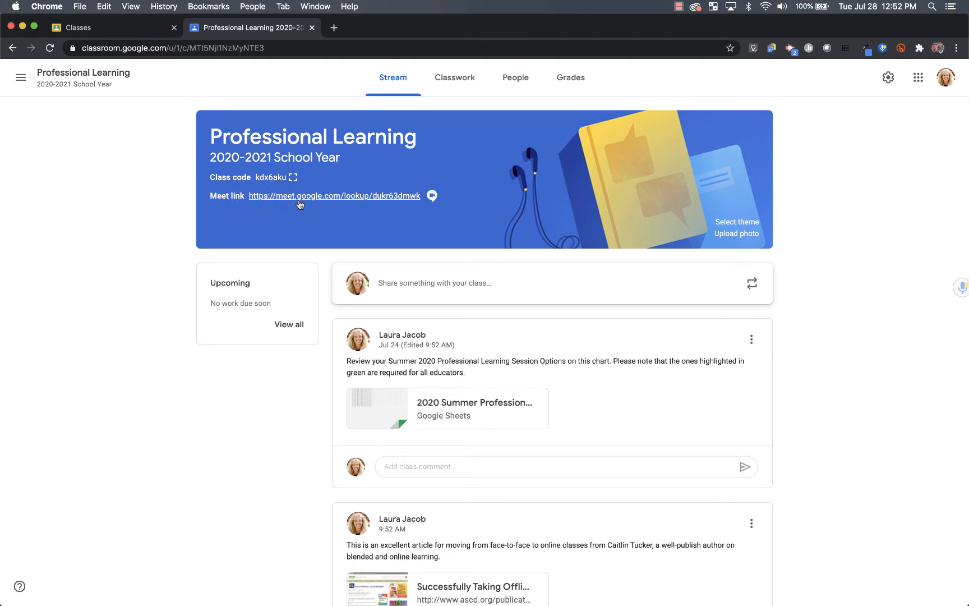
click(332, 195)
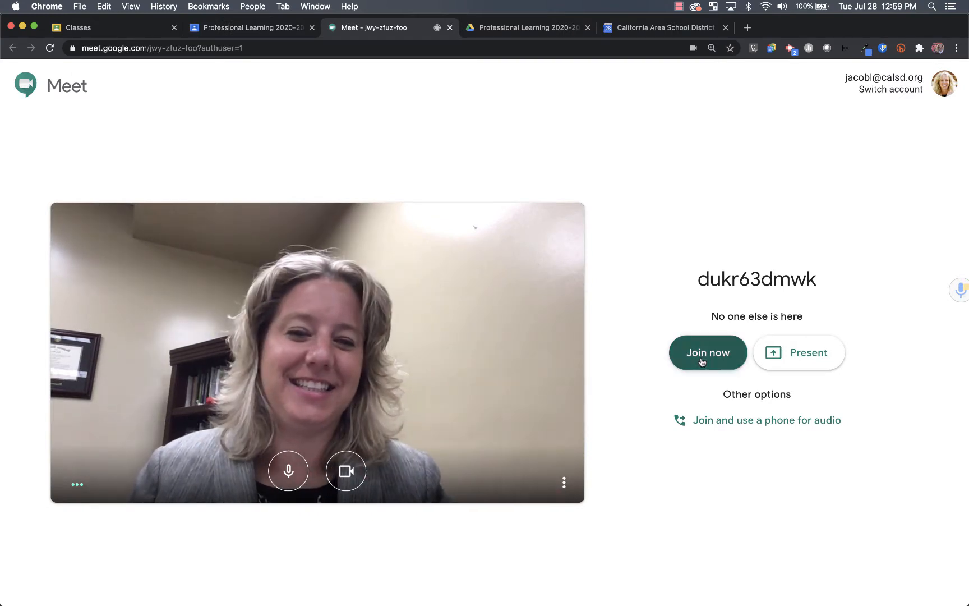
click(707, 352)
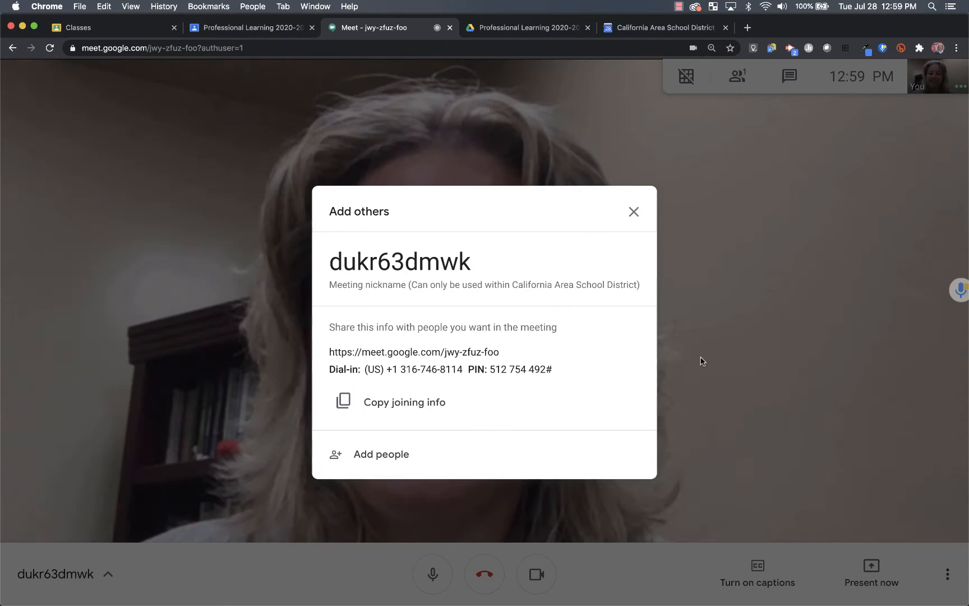
click(633, 211)
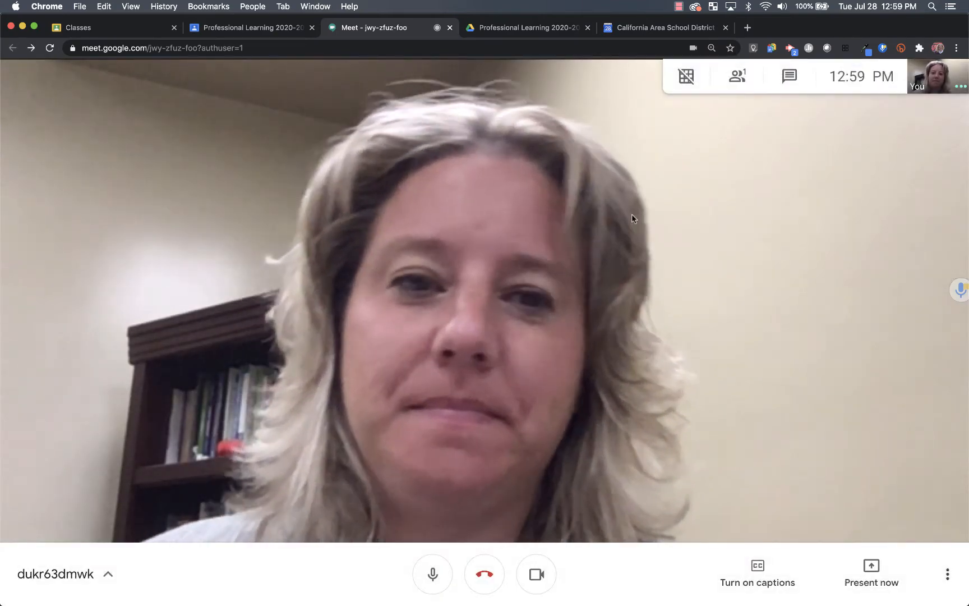
click(678, 6)
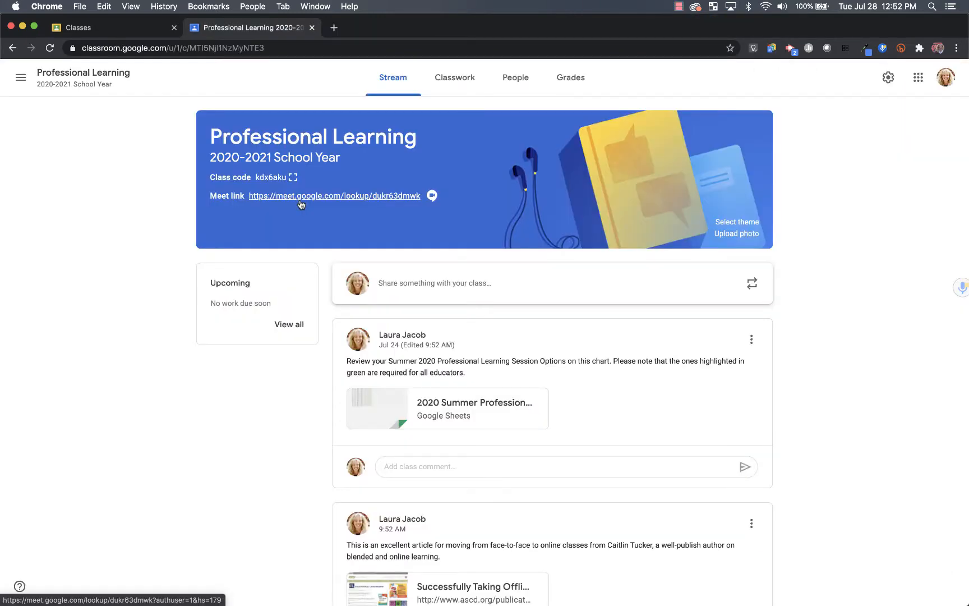
mouse_move(230, 261)
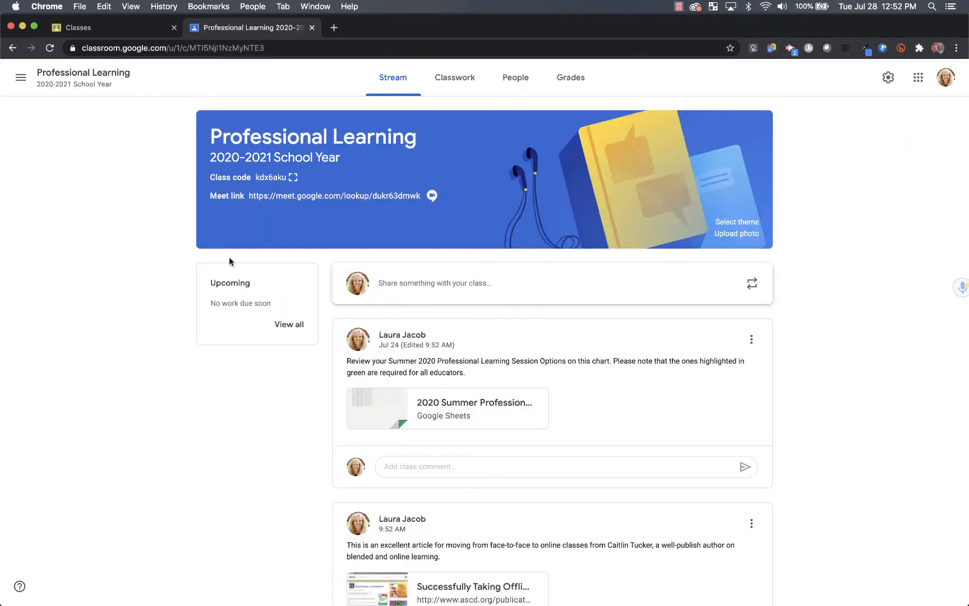
mouse_move(190, 345)
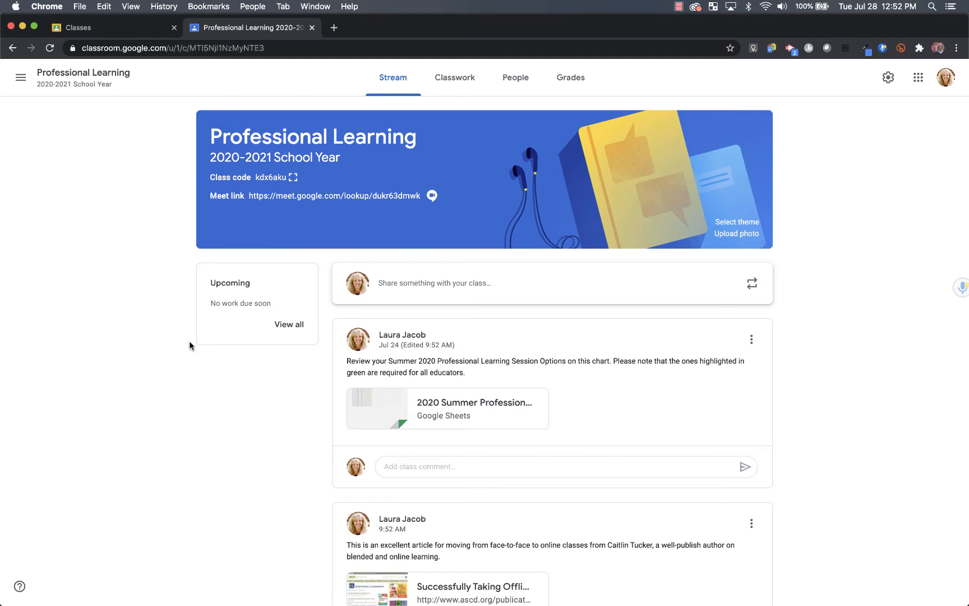
mouse_move(320, 287)
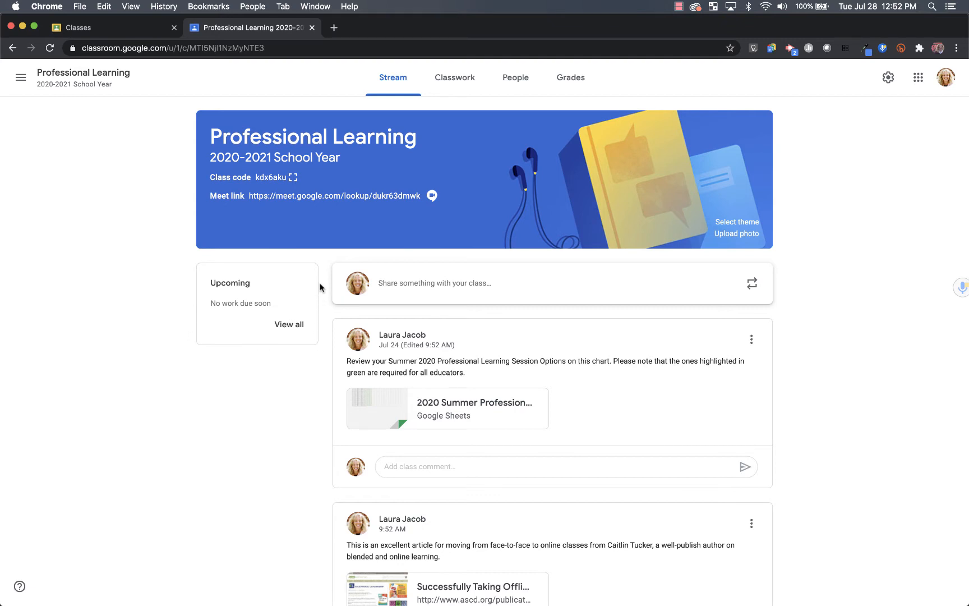
mouse_move(410, 332)
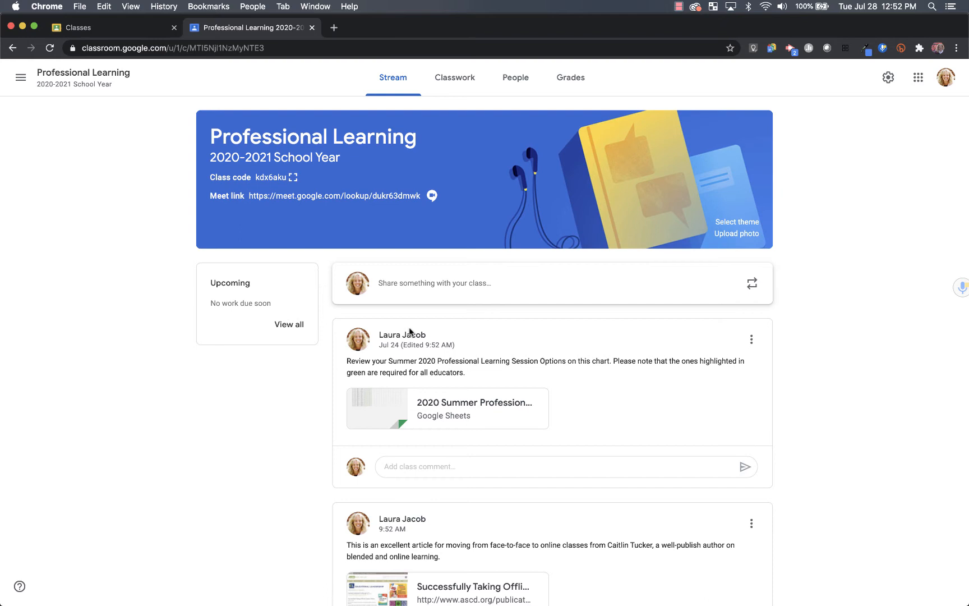
mouse_move(406, 430)
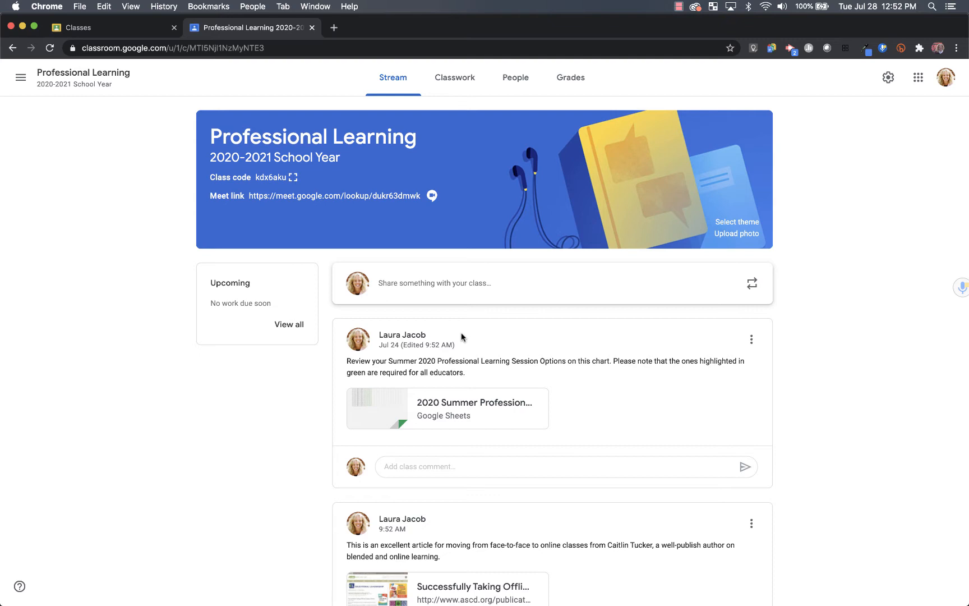
scroll(down, 3)
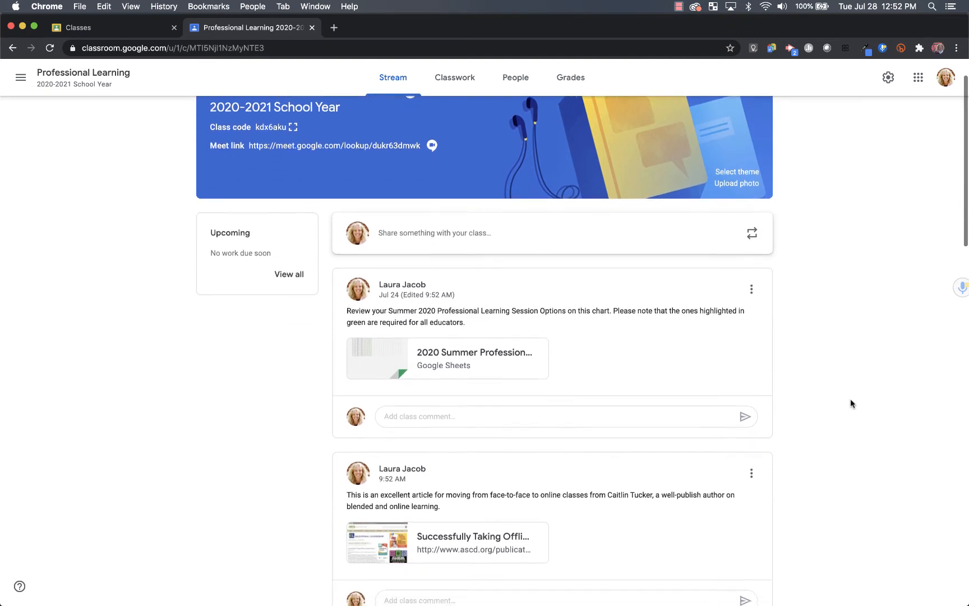
scroll(down, 3)
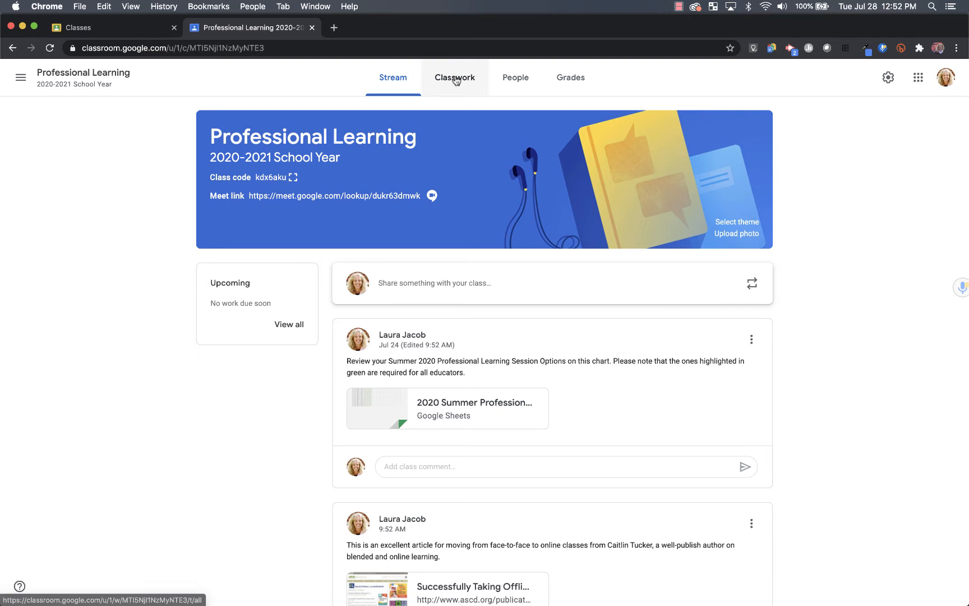
Switch to the Classwork page listing topics like Special Education and Curriculum
click(454, 78)
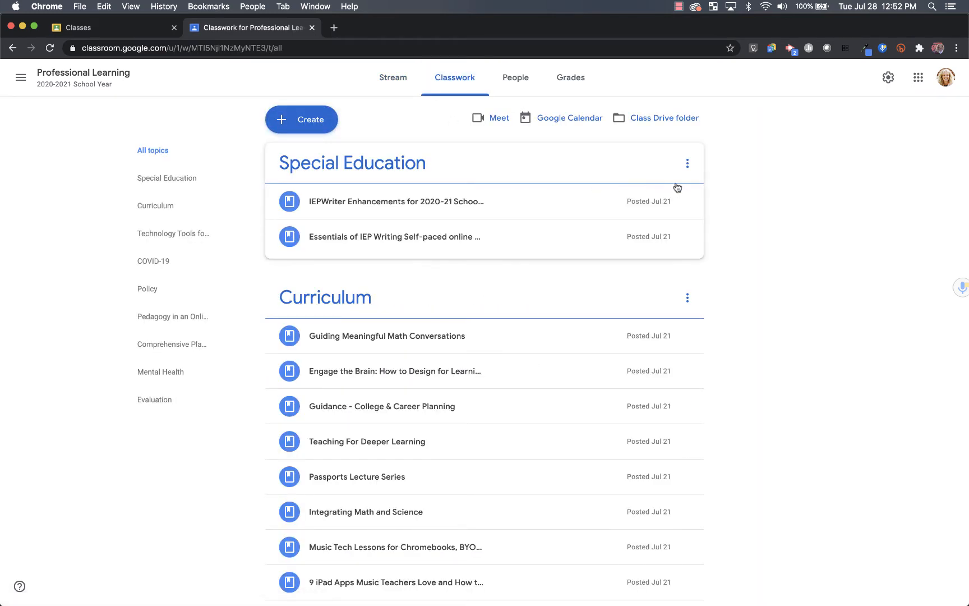
mouse_move(492, 117)
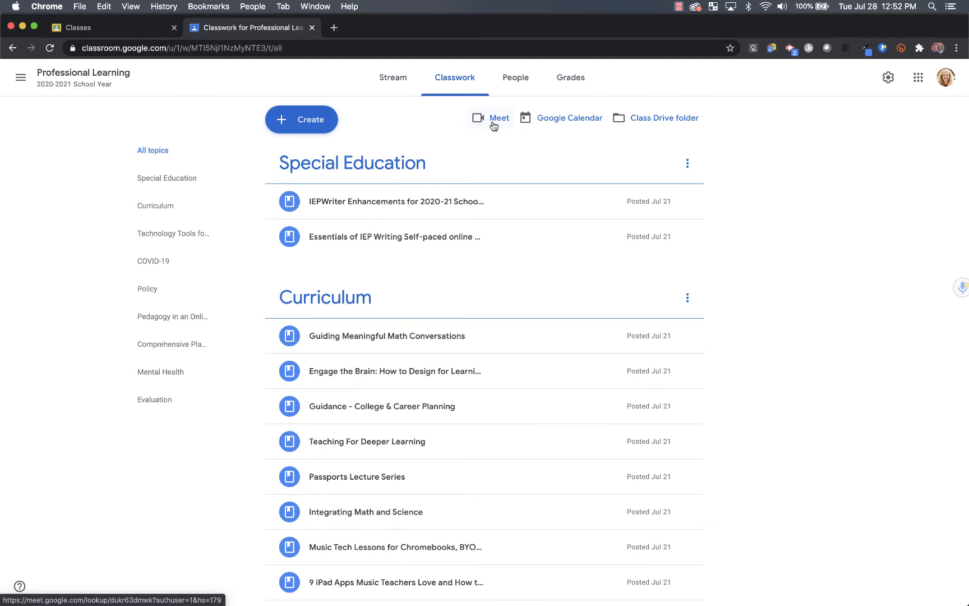
mouse_move(547, 129)
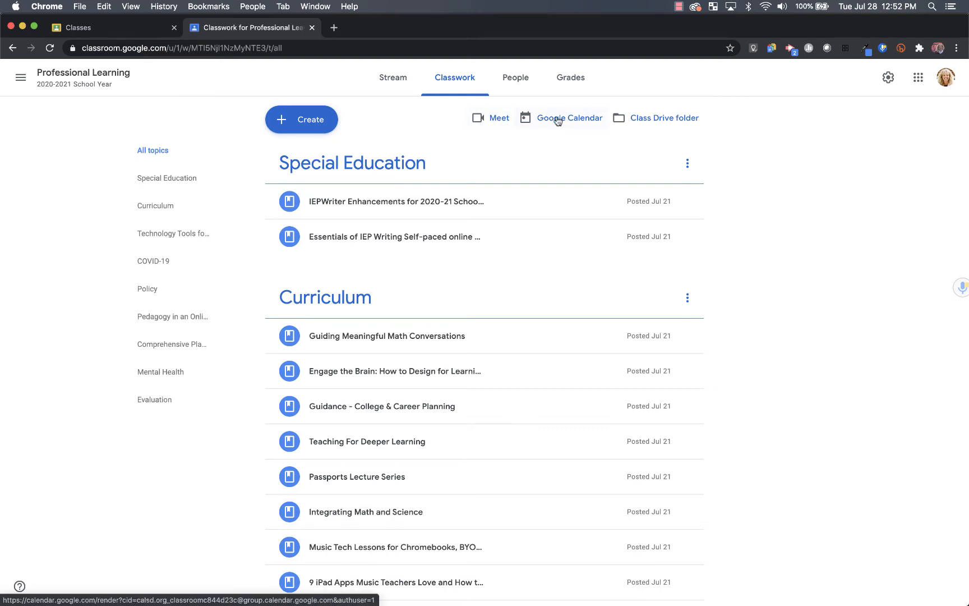
View the class Google Calendar for the week of August 23, 2020, then return to Classwork
click(568, 118)
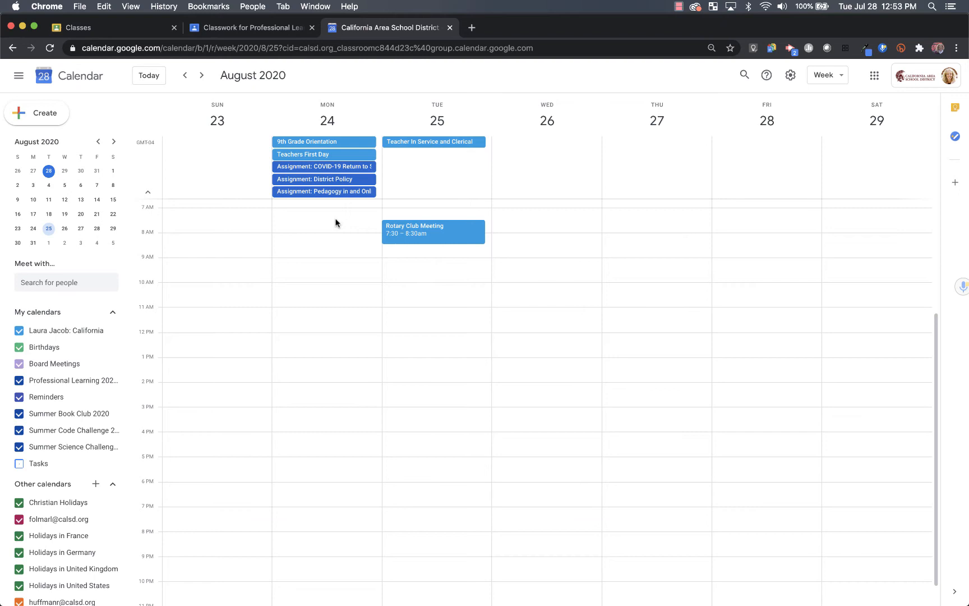
click(250, 27)
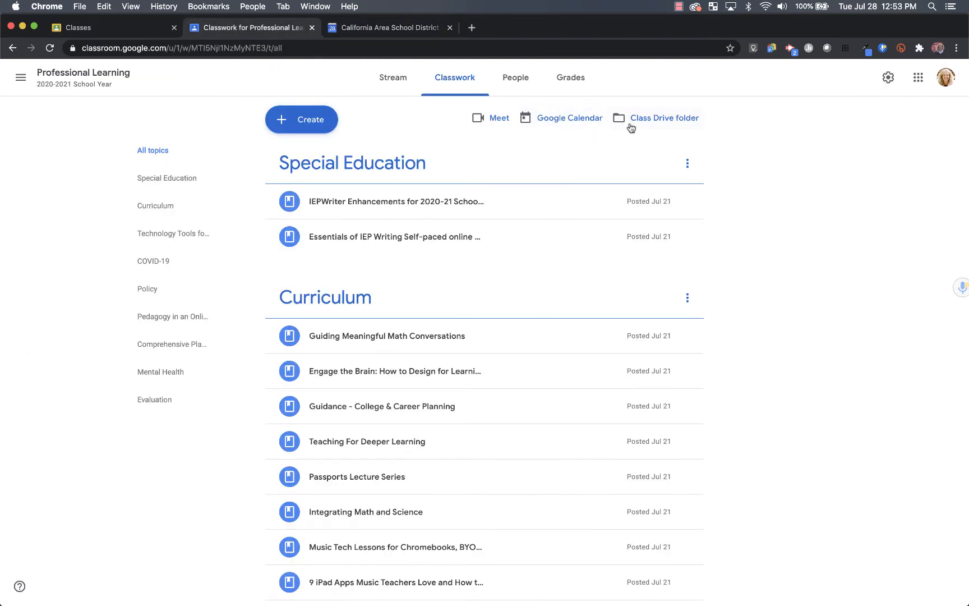
Open the class's Professional Learning 2020-2021 Drive folder with its documents and PDFs
click(666, 118)
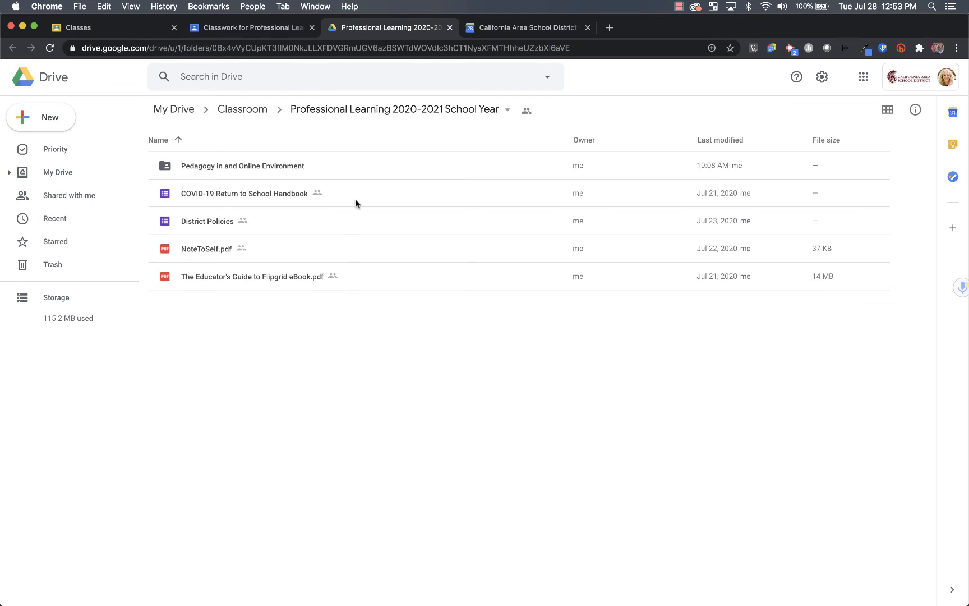
mouse_move(407, 125)
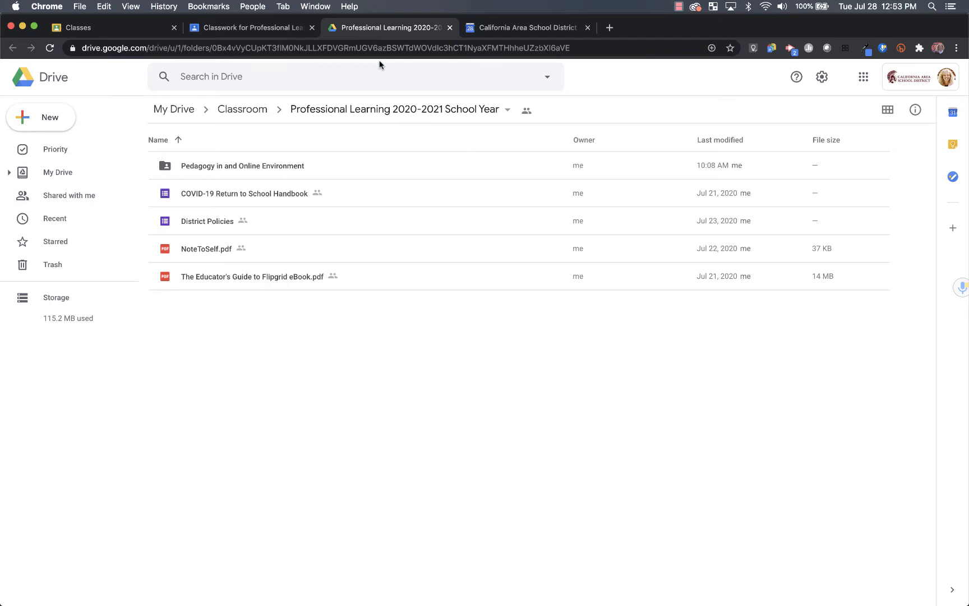
Return to the class and view the People roster of three teachers and 28 students
click(249, 27)
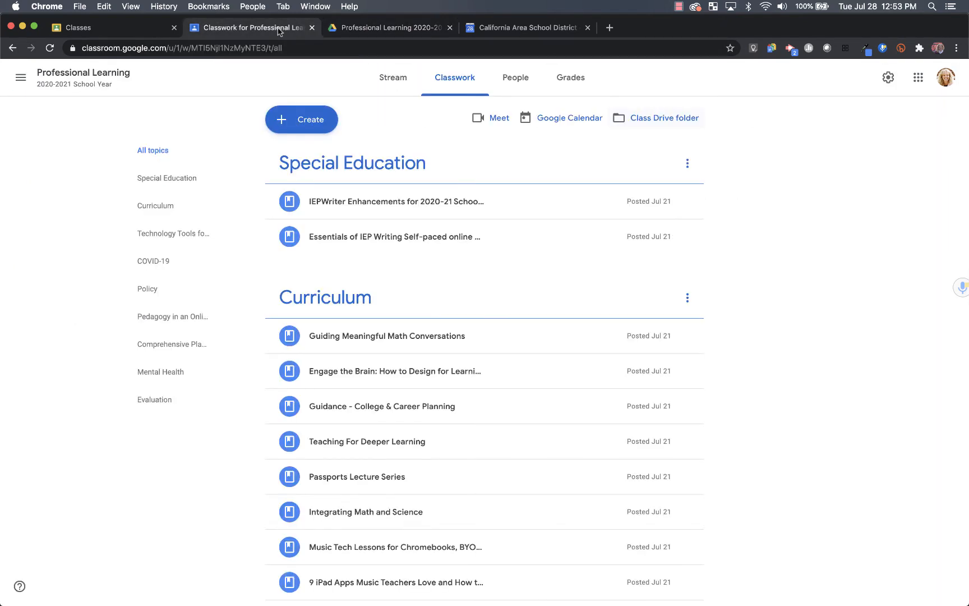
mouse_move(429, 116)
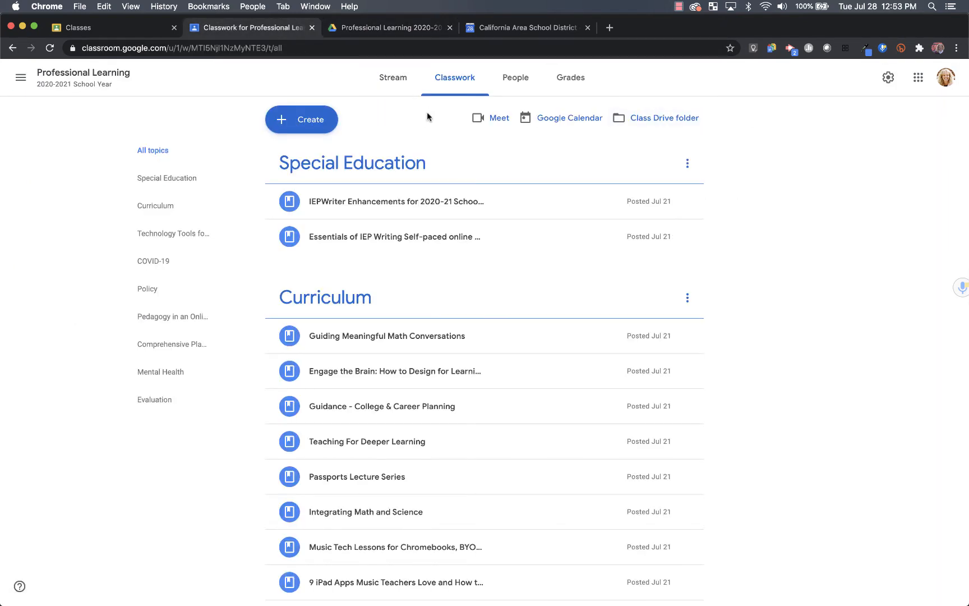
mouse_move(155, 205)
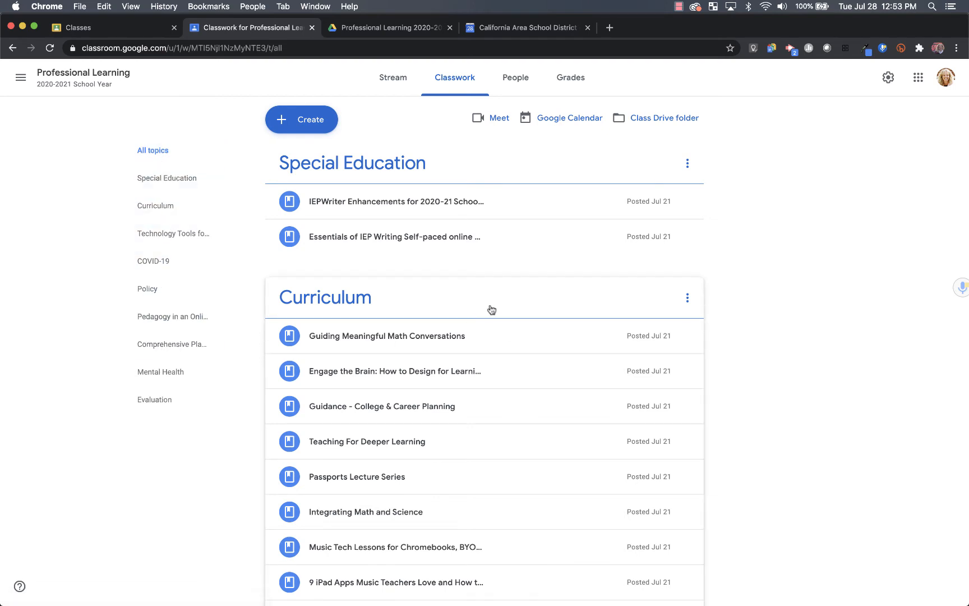
click(515, 77)
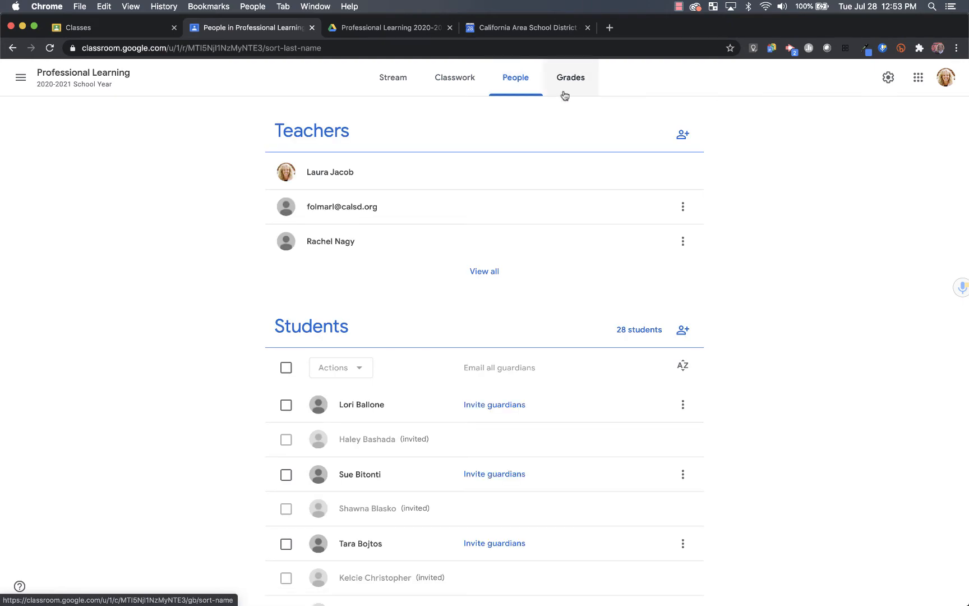
Review the gradebook's three assignments out of 100, then return to the class stream
click(570, 78)
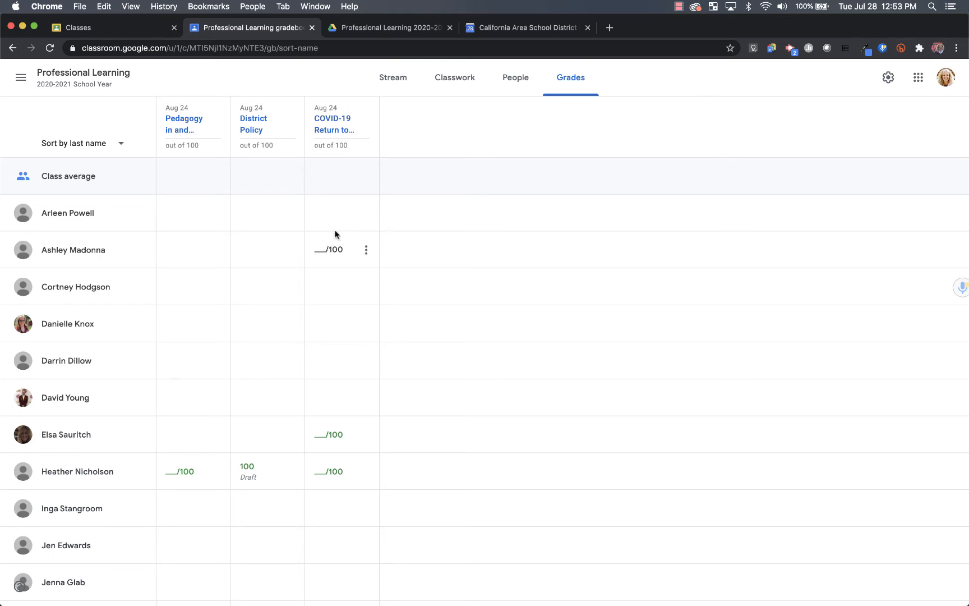
click(394, 77)
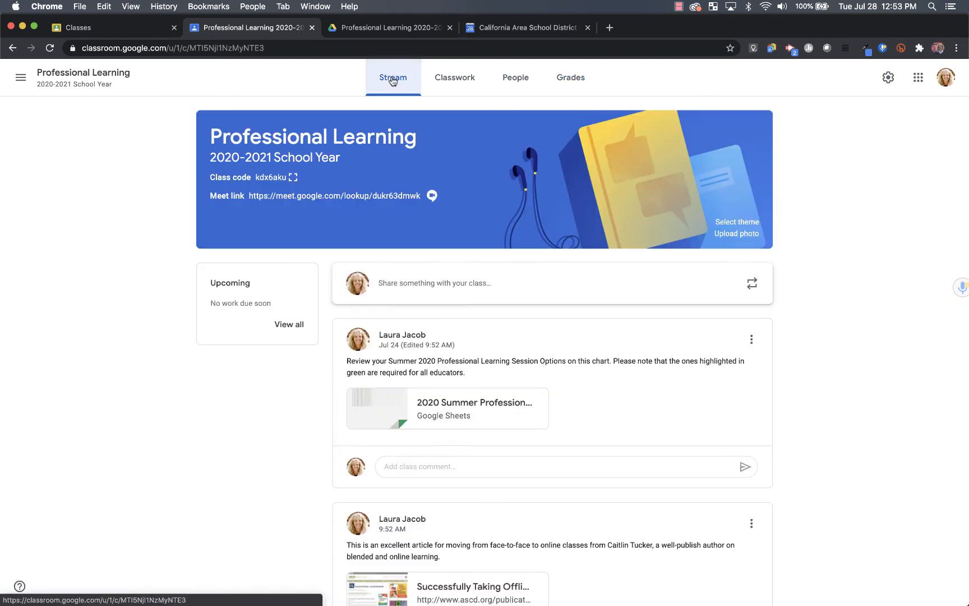